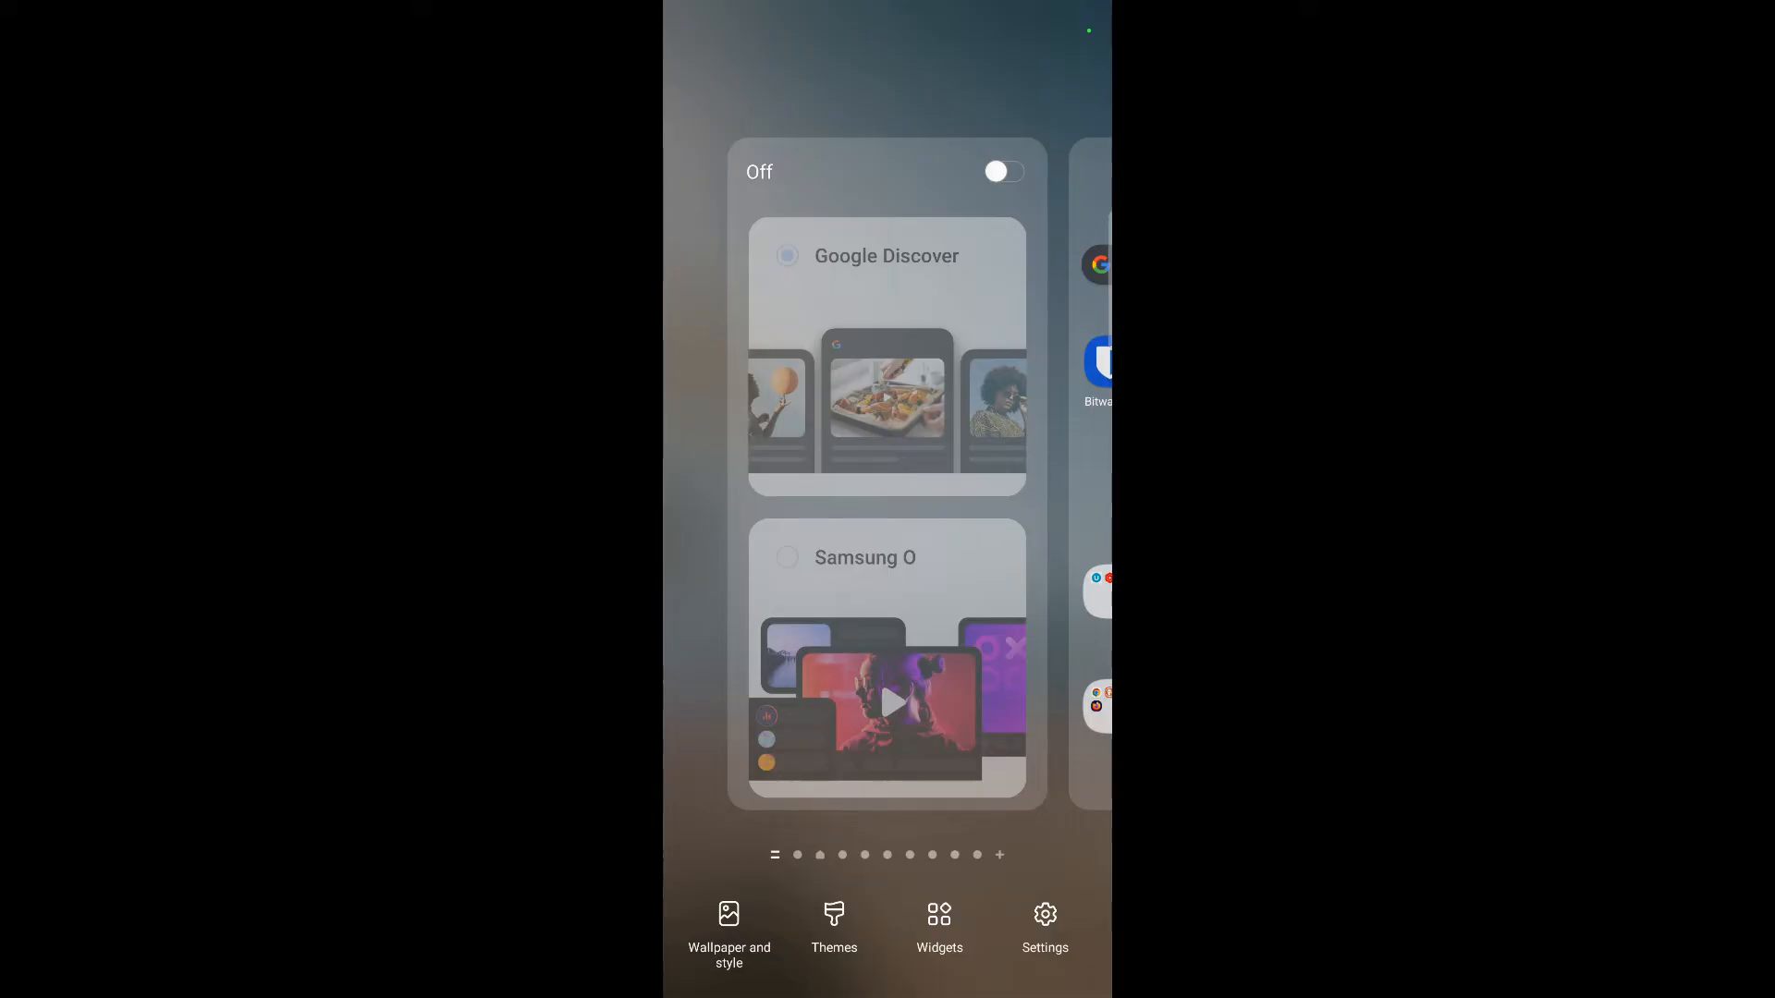
Step: Switch the Google Discover left-panel toggle from Off to On in home screen edit mode
{"action": "left_click", "coordinate": [1000, 171]}
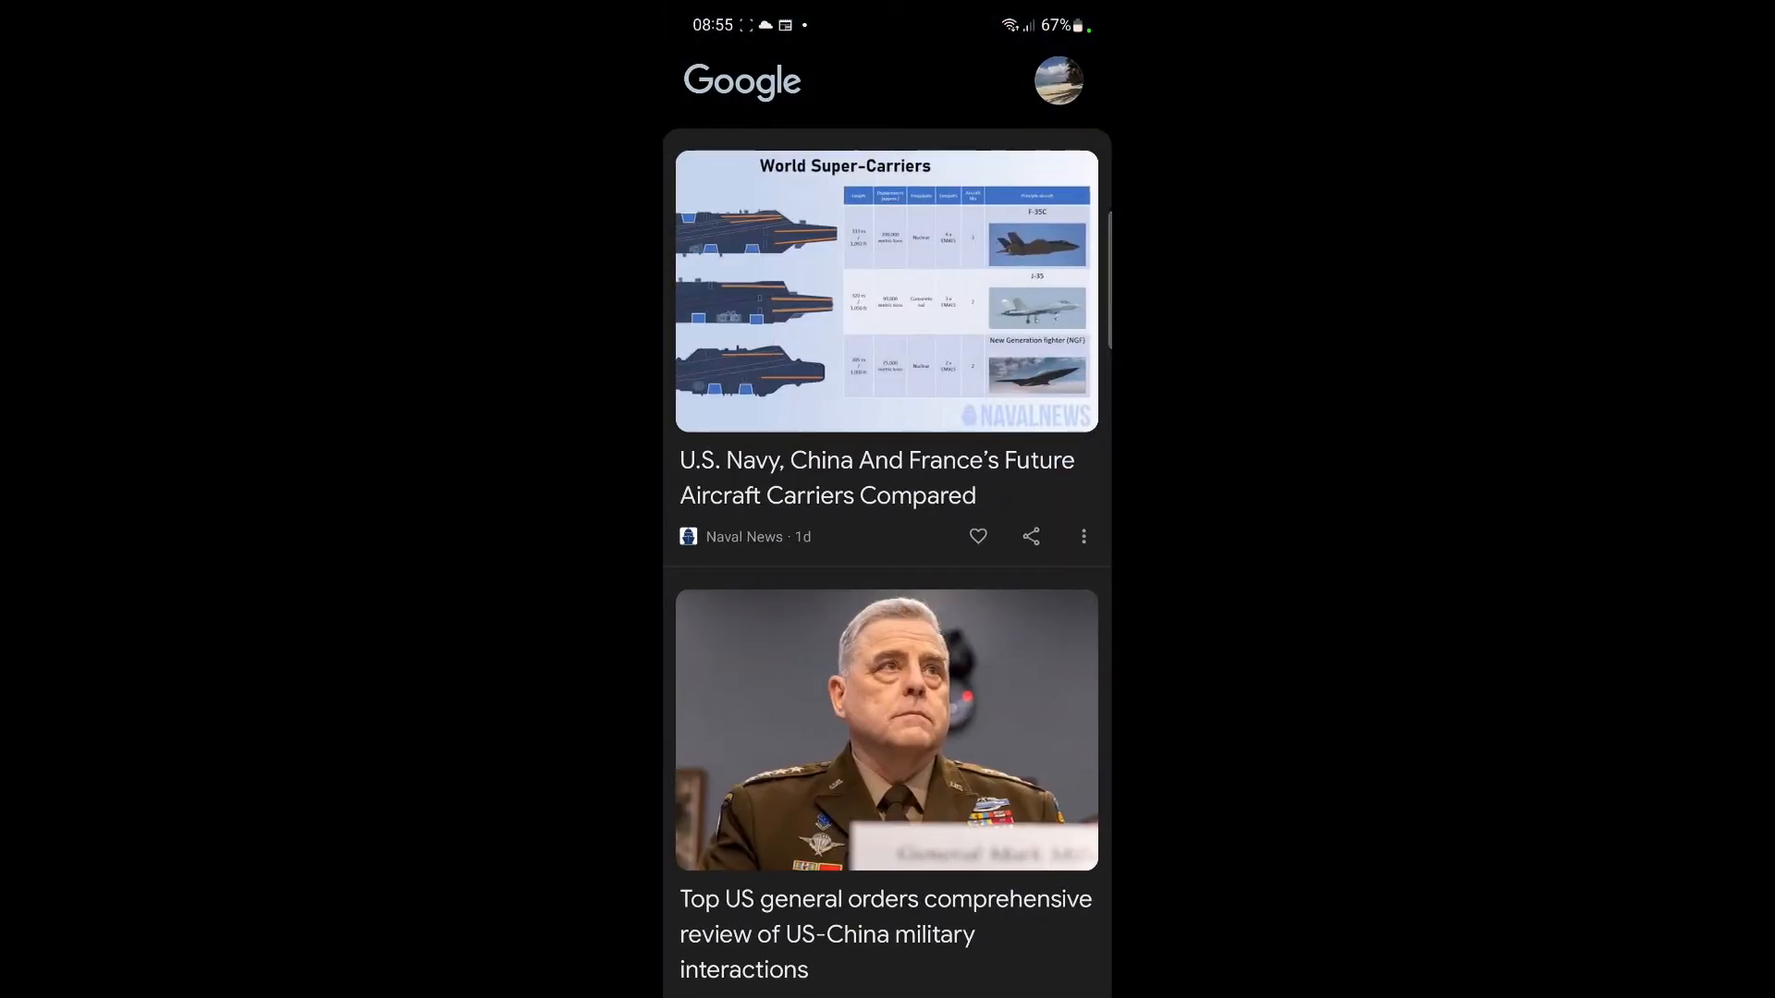
Step: Exit the Discover news feed back to home screen edit mode with Discover enabled
{"action": "key", "text": "home"}
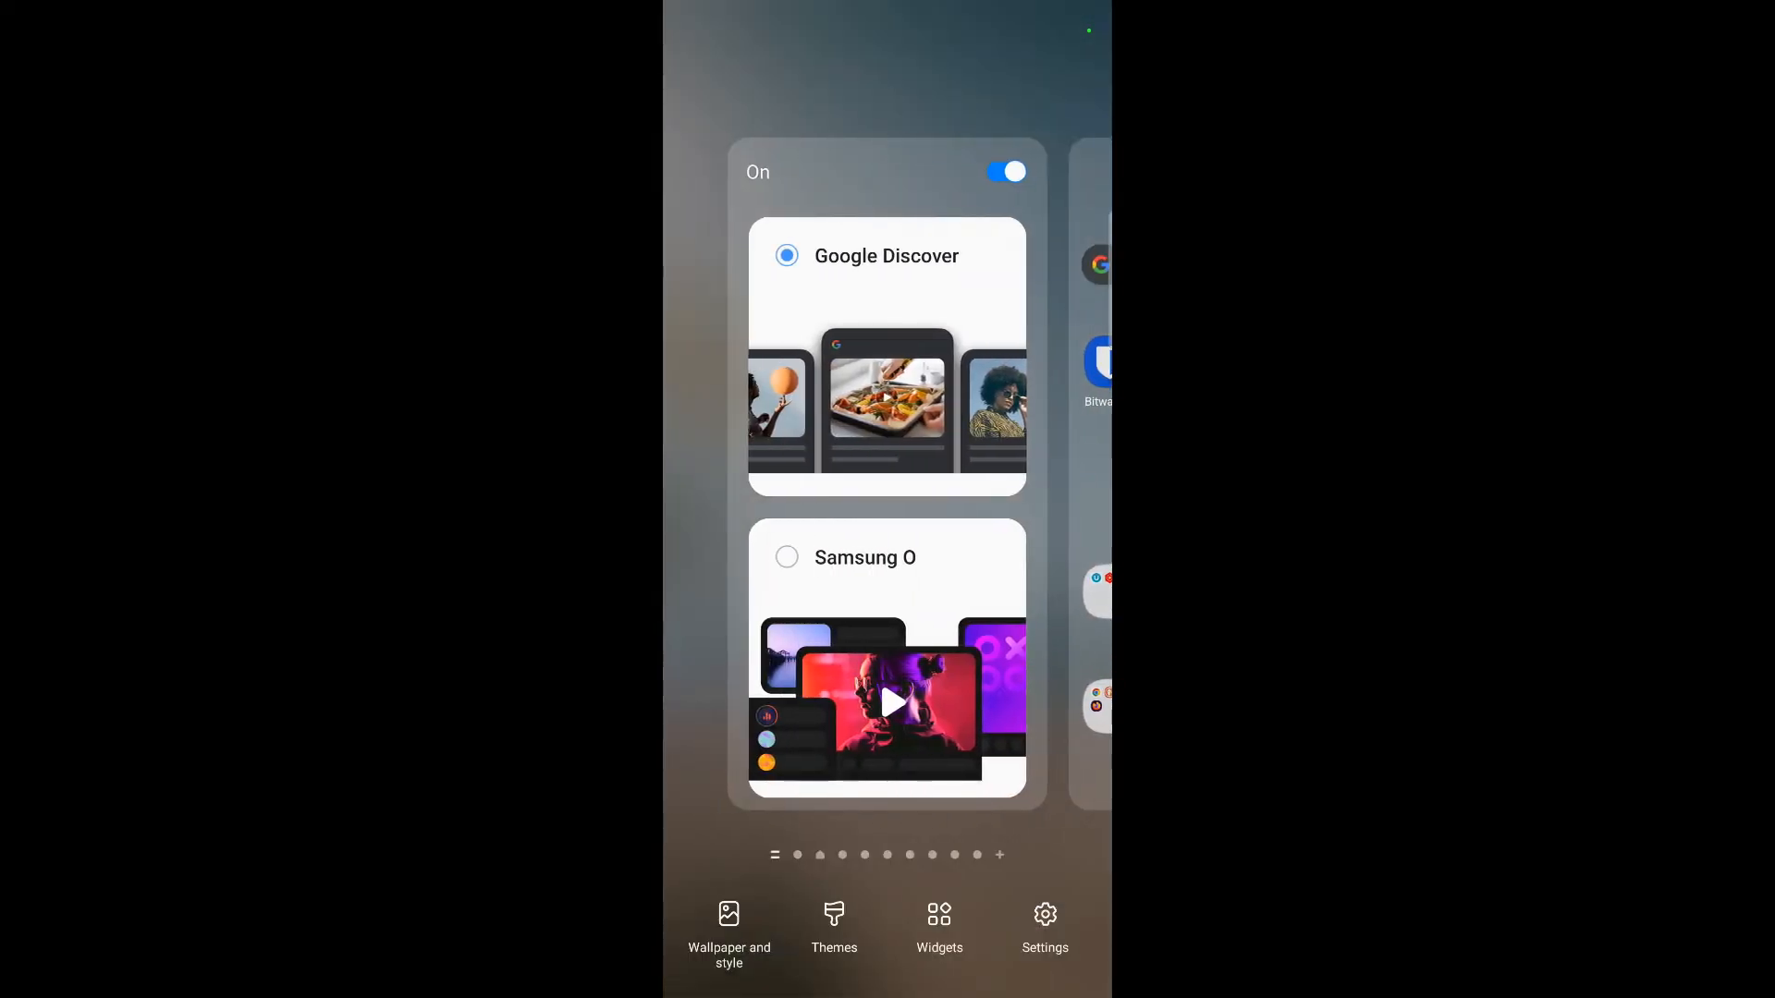
{"action": "left_click", "coordinate": [1003, 171]}
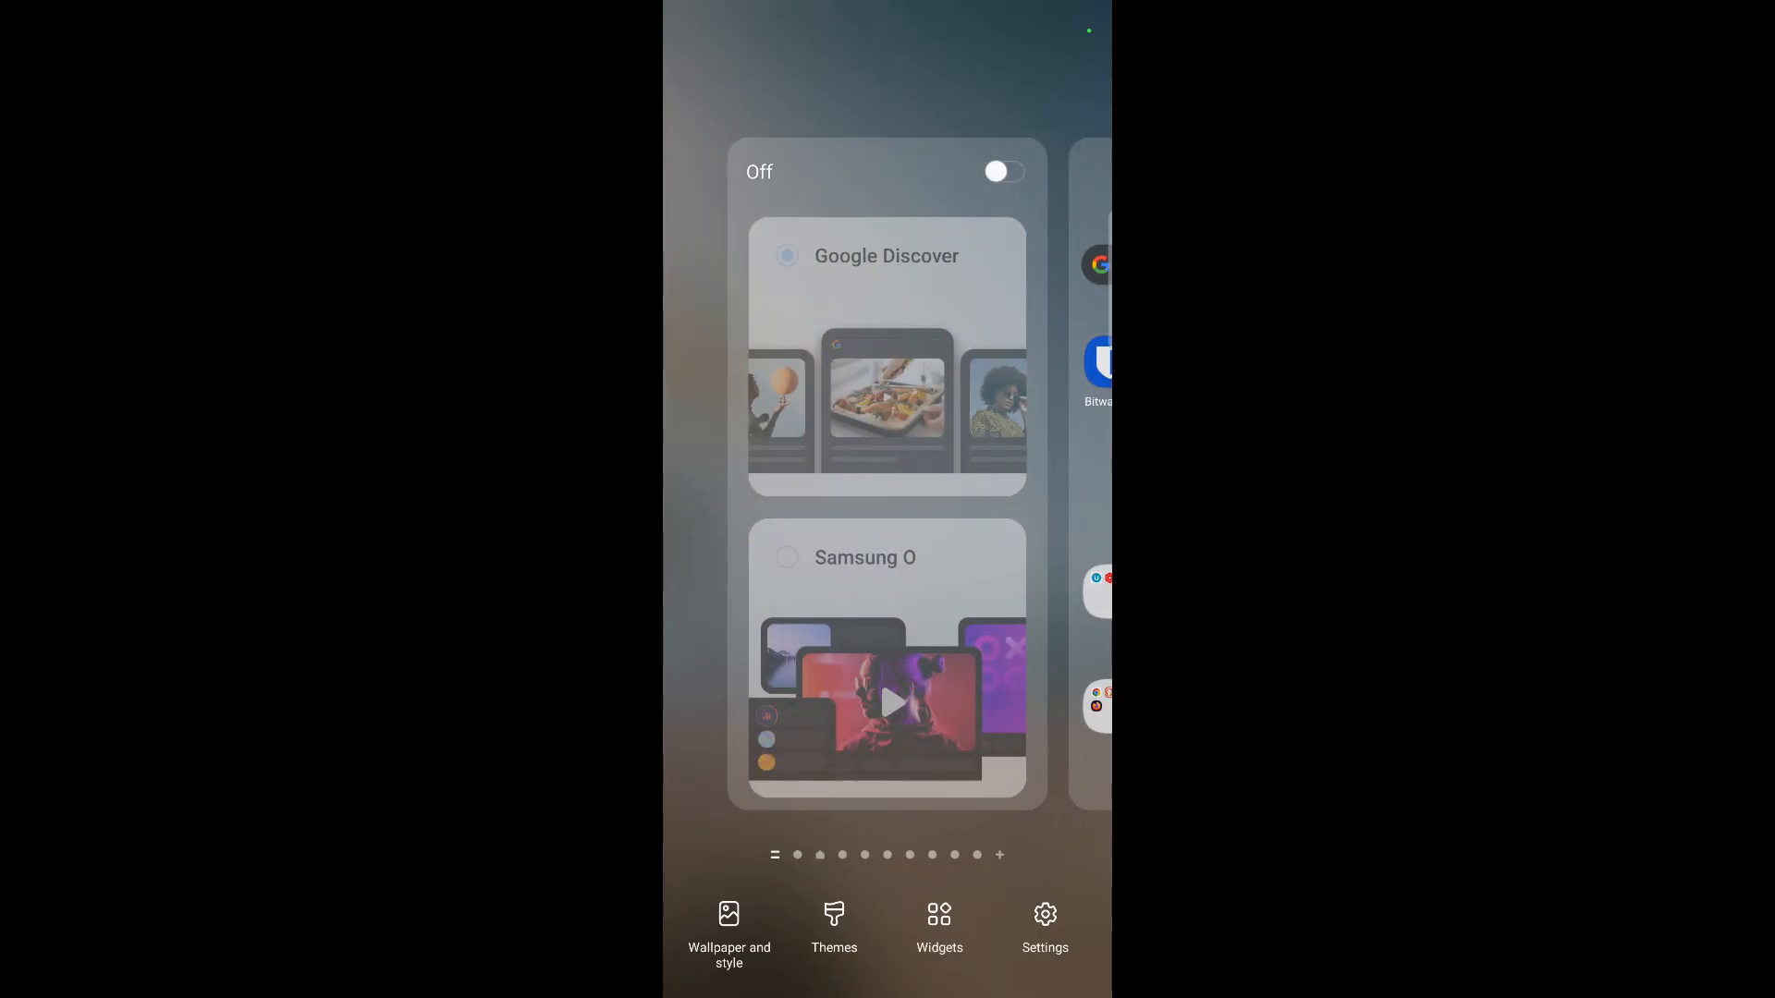
{"action": "left_click", "coordinate": [1000, 171]}
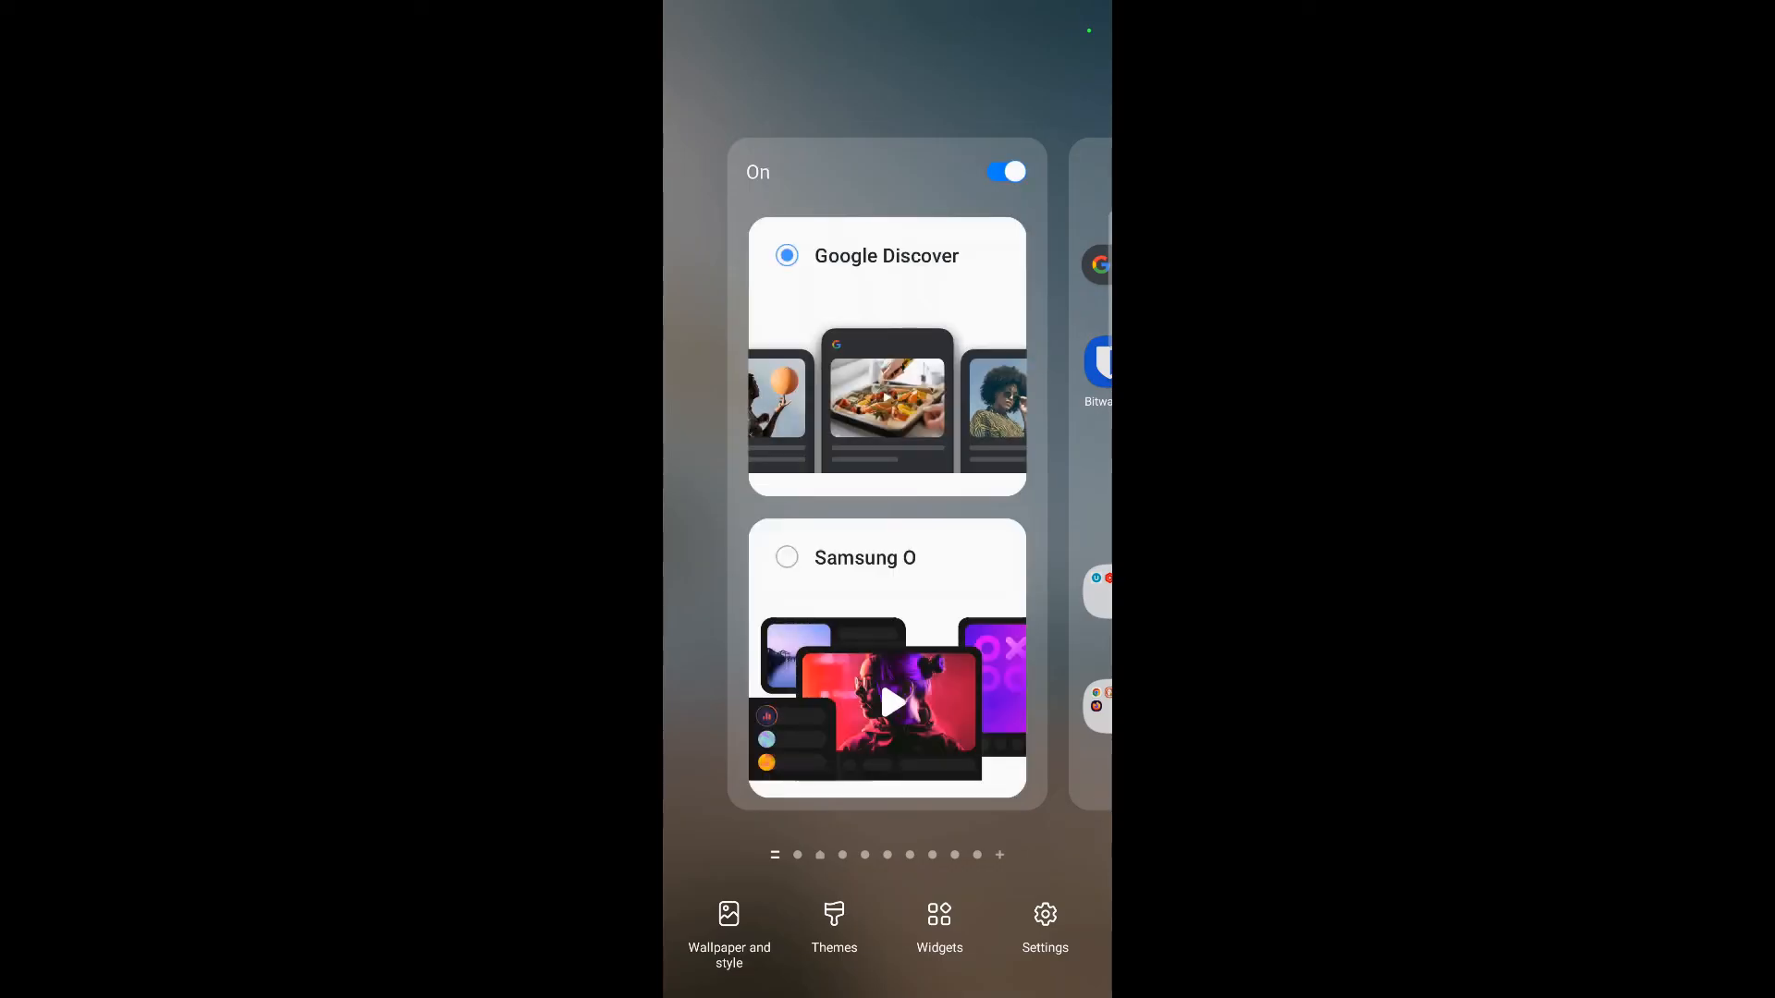